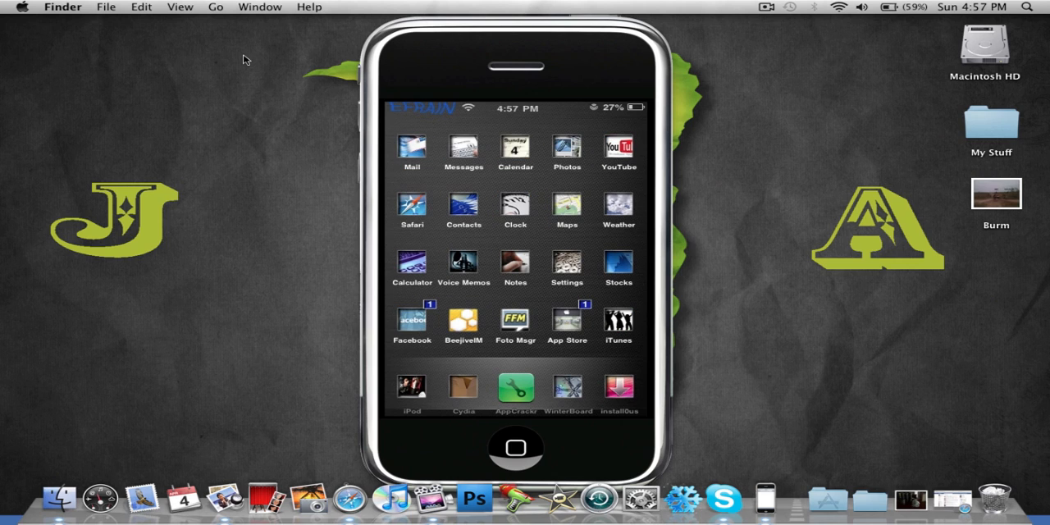
pyautogui.moveTo(313, 136)
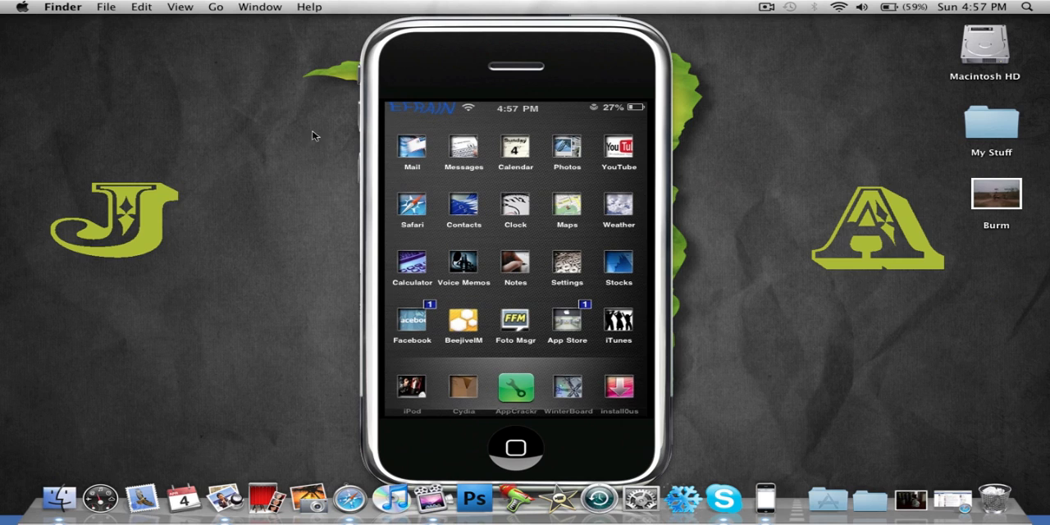
pyautogui.moveTo(560, 355)
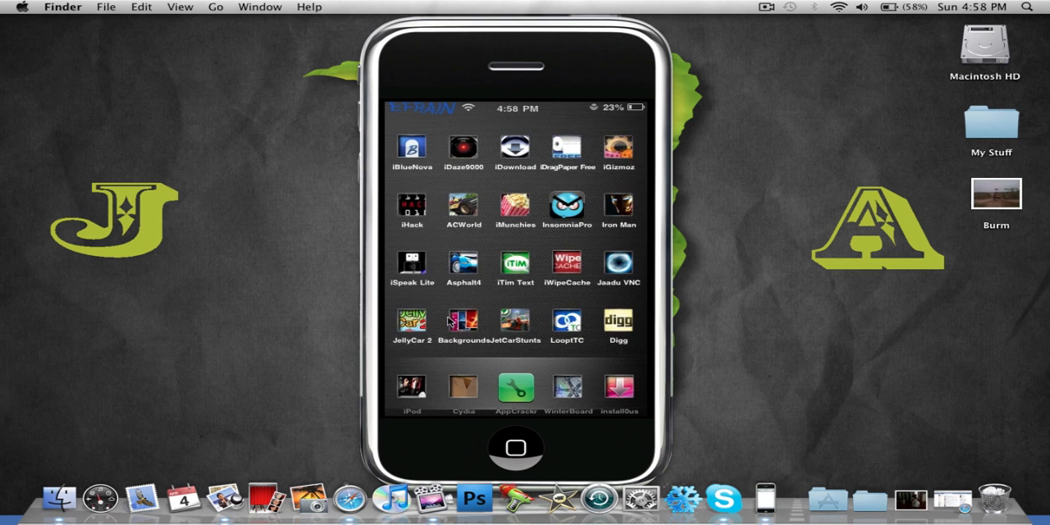
# - Enter Settings, dismiss the Low Battery alert and reach the WinterBoard entry
pyautogui.hscroll(-3)
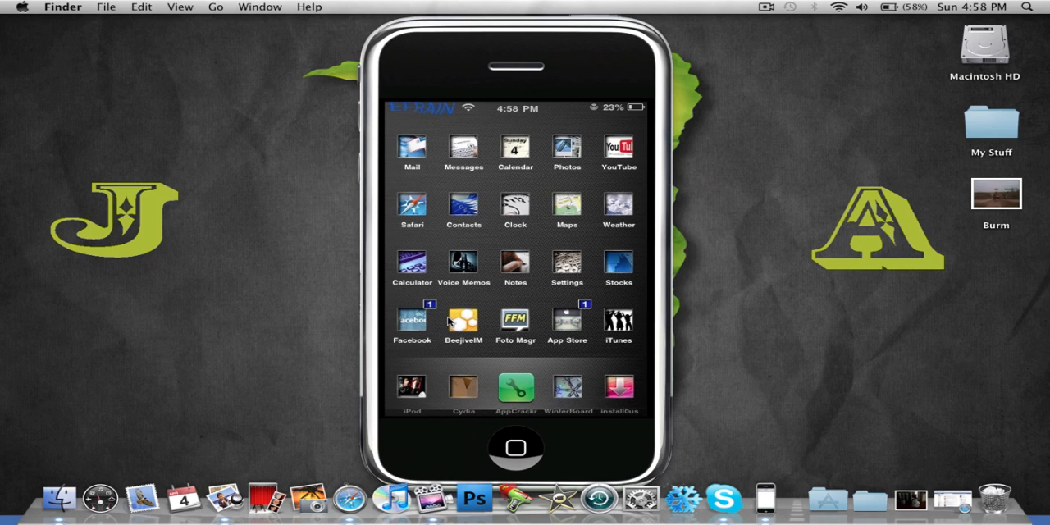
pyautogui.moveTo(435, 315)
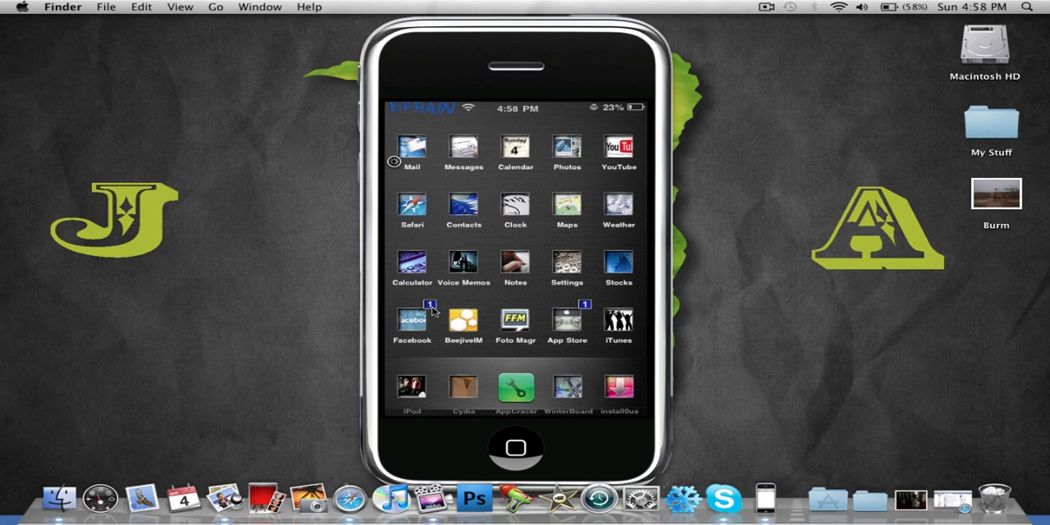
pyautogui.click(412, 320)
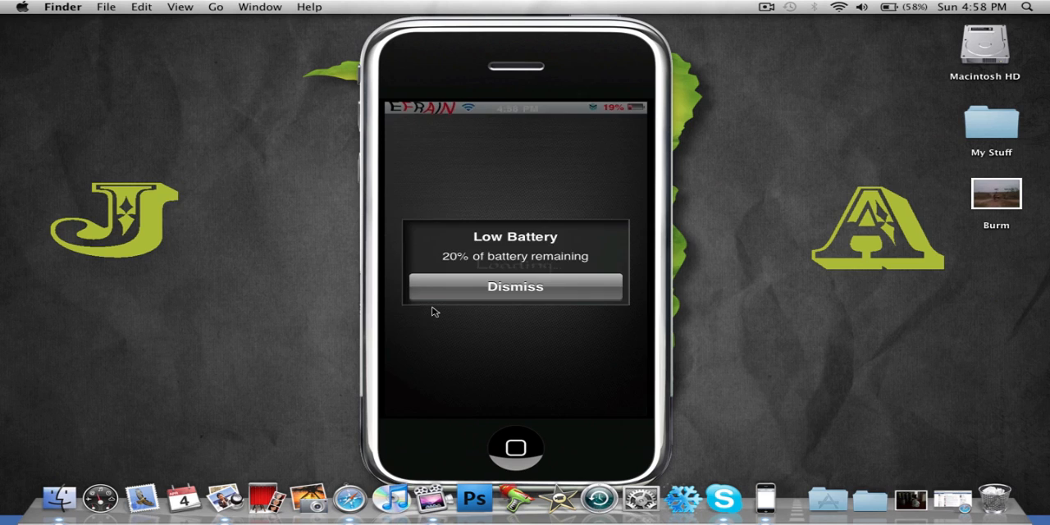
pyautogui.click(515, 286)
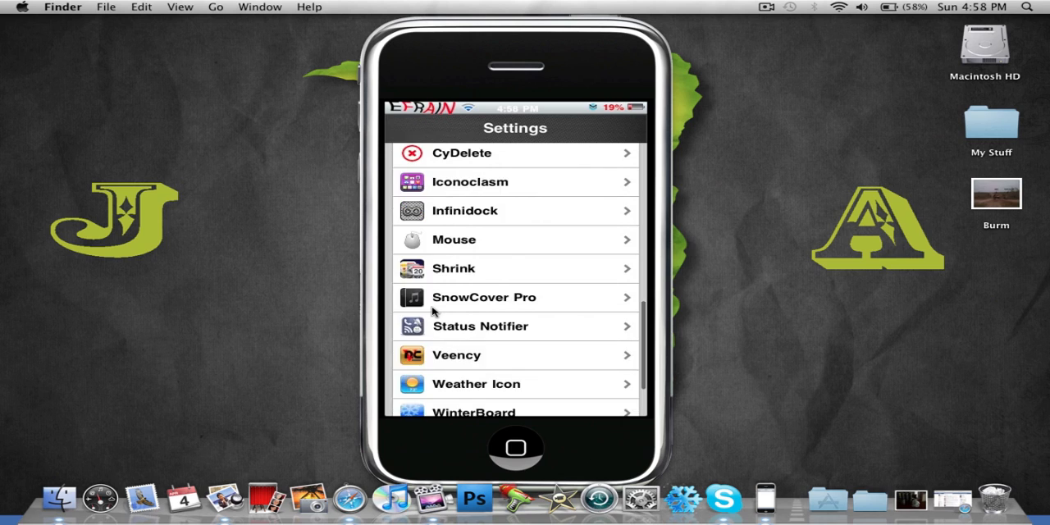
pyautogui.scroll(-3)
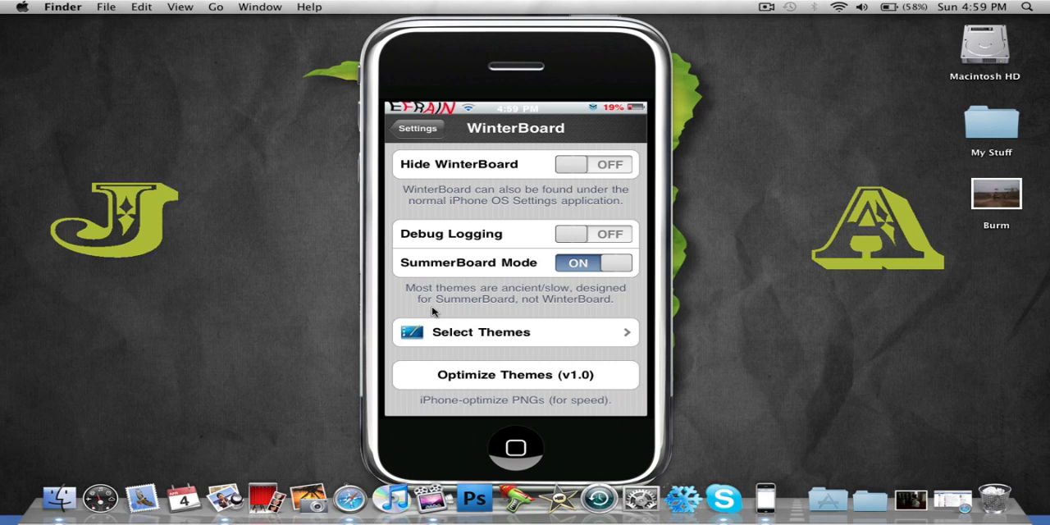
# - Show WinterBoard's installed themes list with Efrain and Sleek Element Pro ticked
pyautogui.click(515, 331)
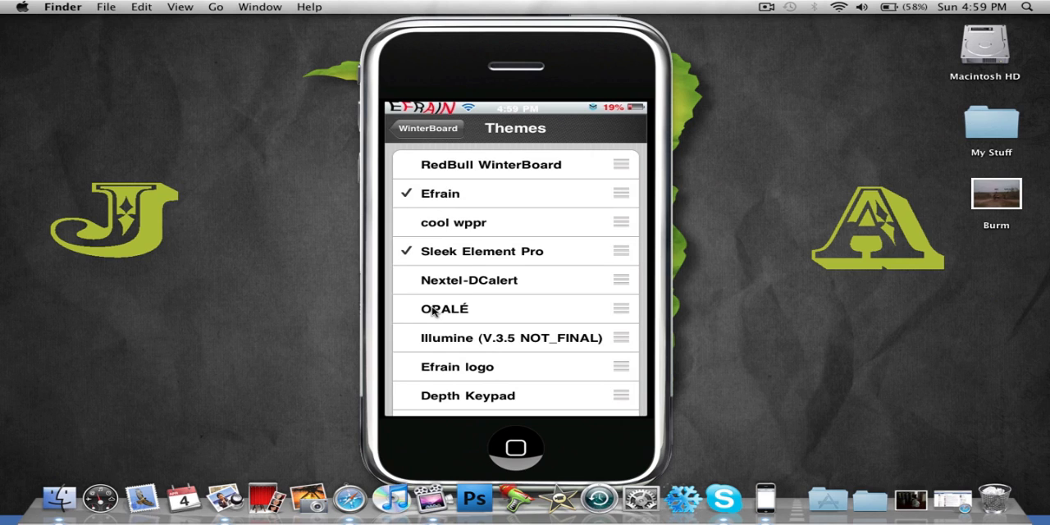
pyautogui.scroll(-3)
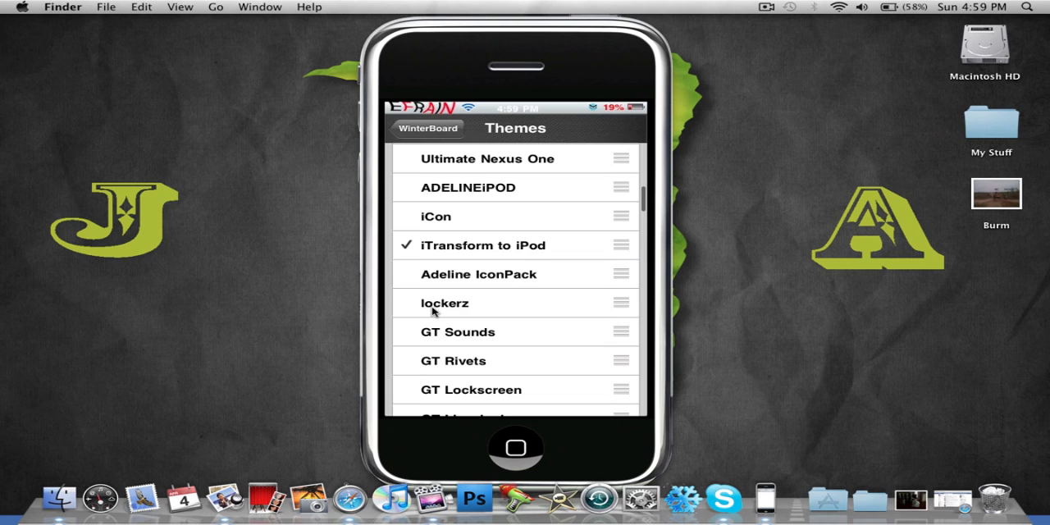
pyautogui.scroll(-3)
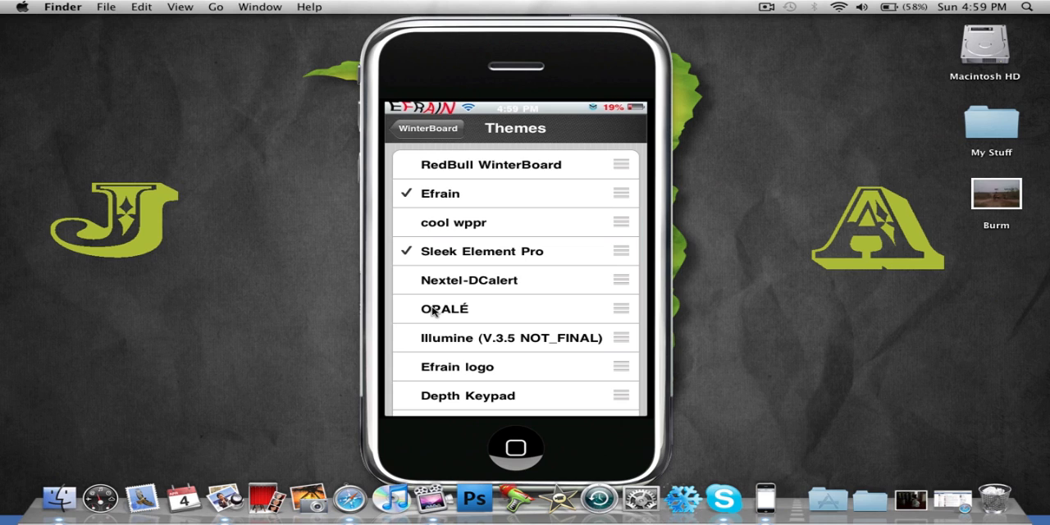
# - Return to a home screen page of themed icons such as Trace, PayPal and Lockerz
pyautogui.click(427, 128)
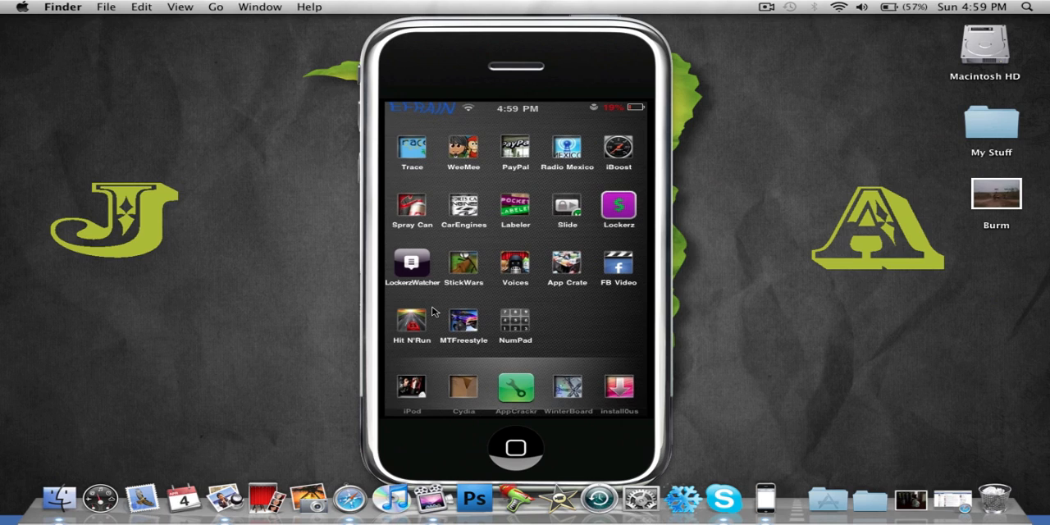
pyautogui.moveTo(241, 279)
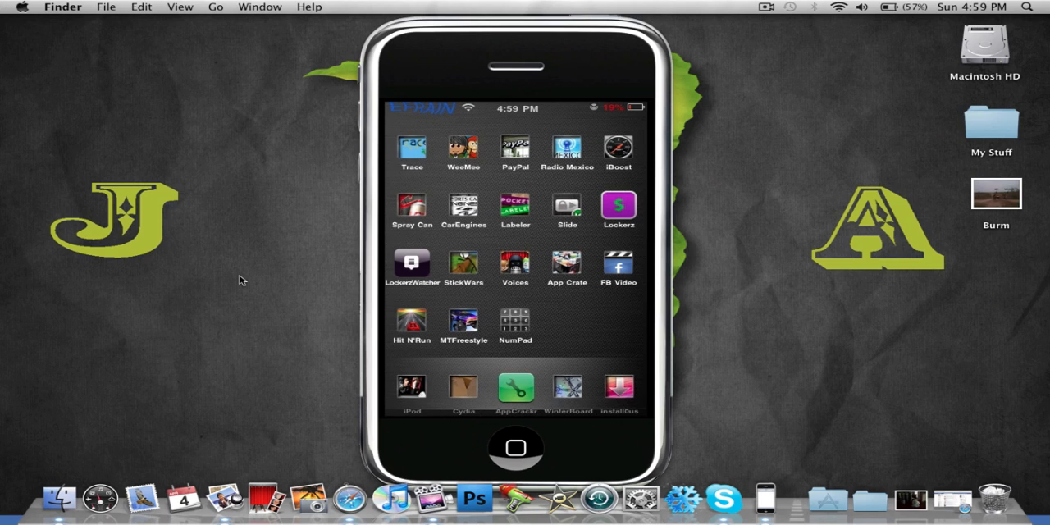